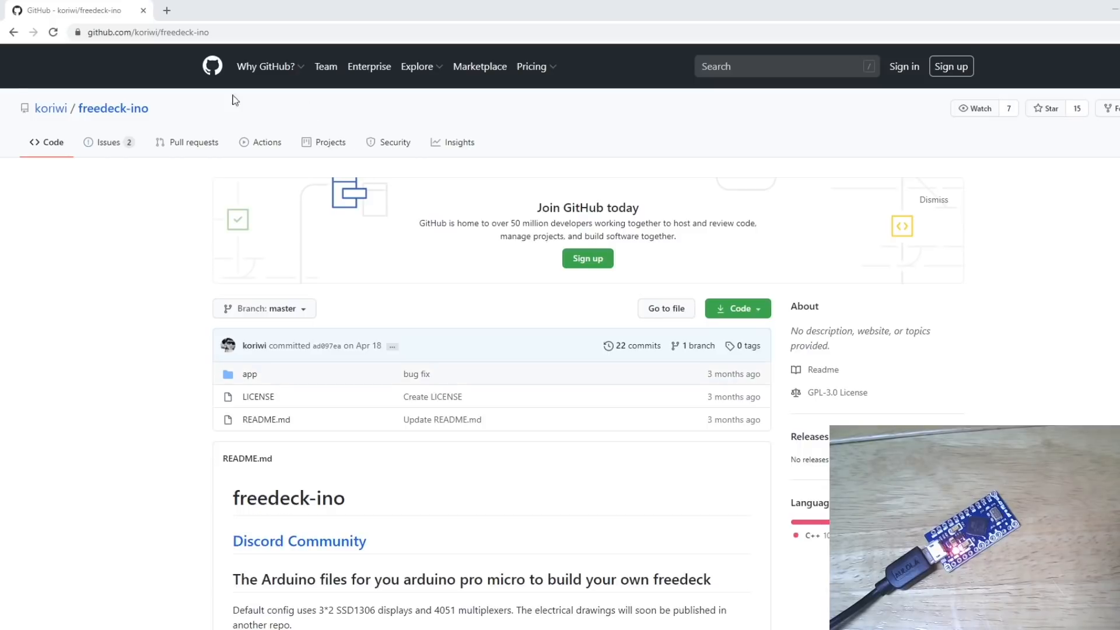
pyautogui.moveTo(104, 114)
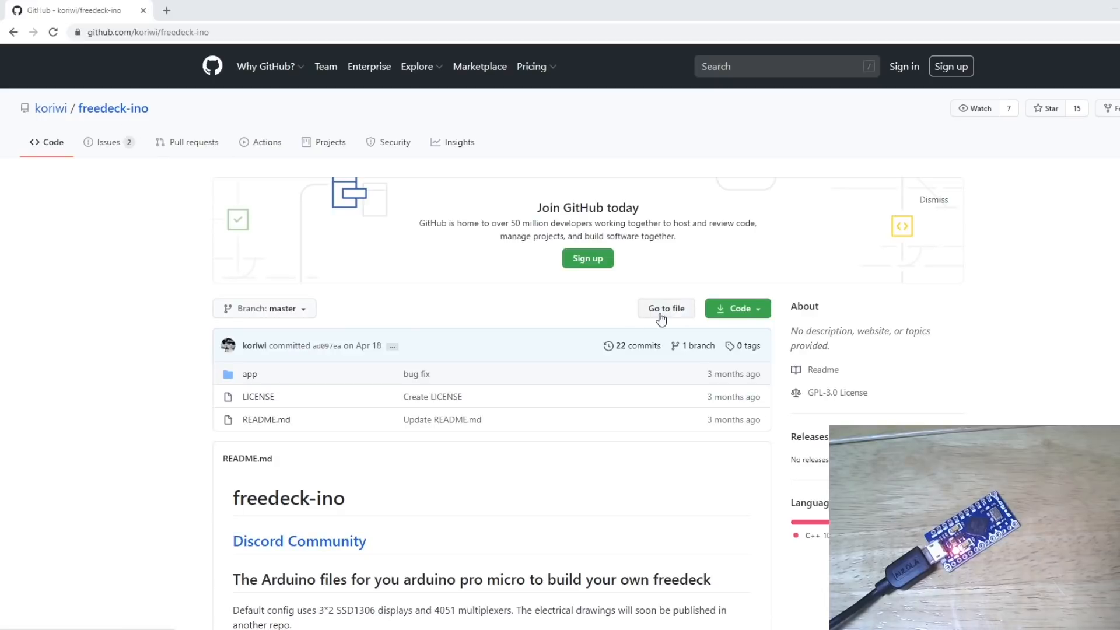
# Download freedeck-ino from GitHub as a ZIP and open freedeck-ino-master.zip.
pyautogui.click(738, 308)
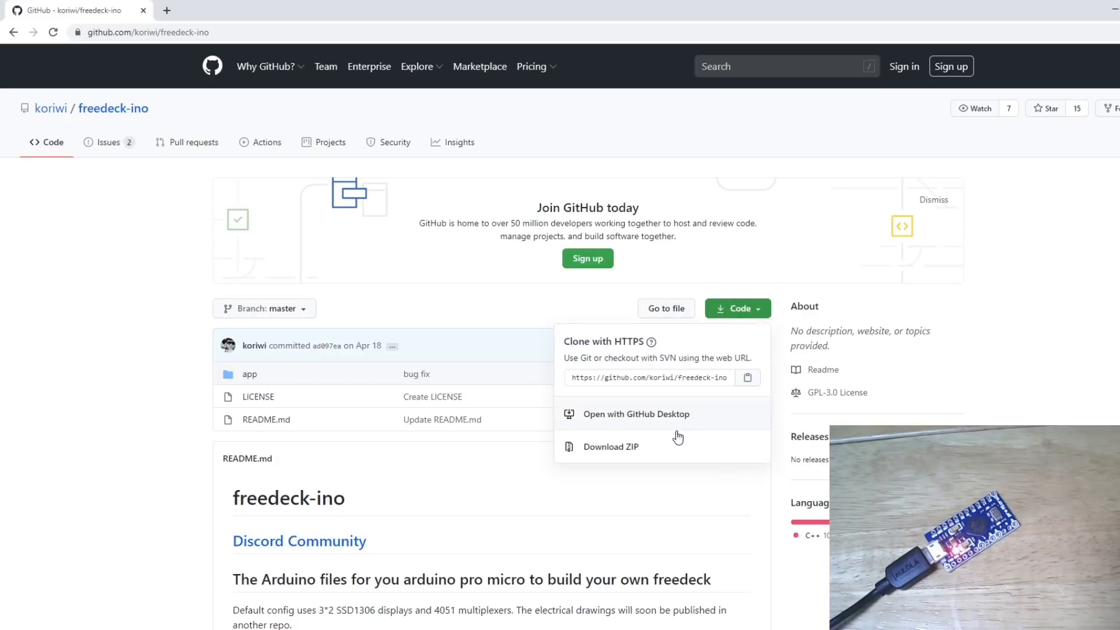
pyautogui.click(611, 446)
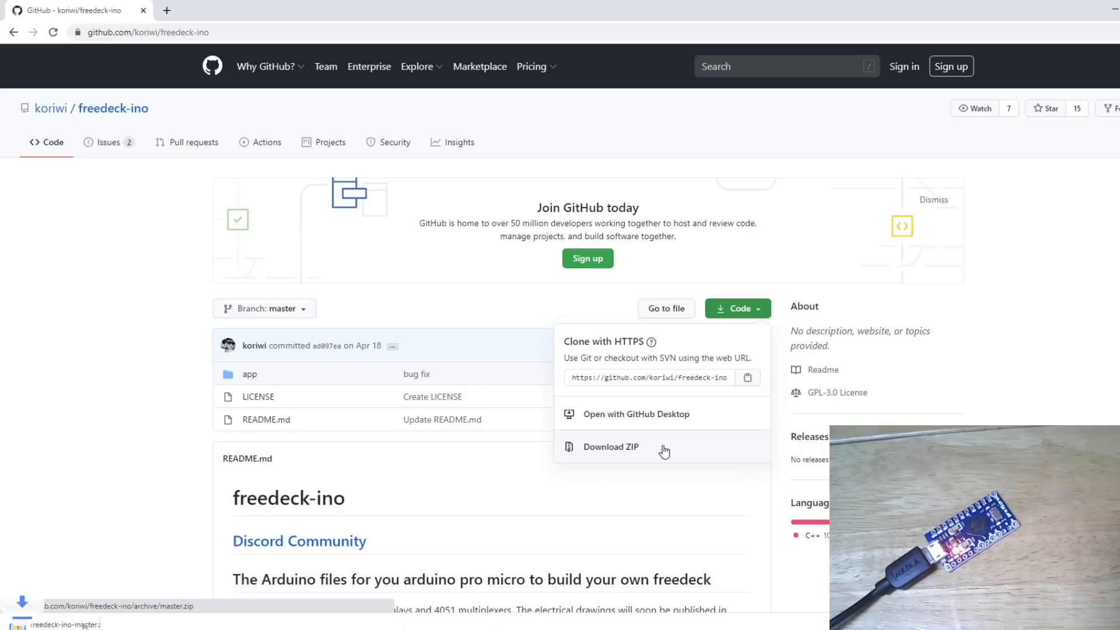
pyautogui.click(611, 446)
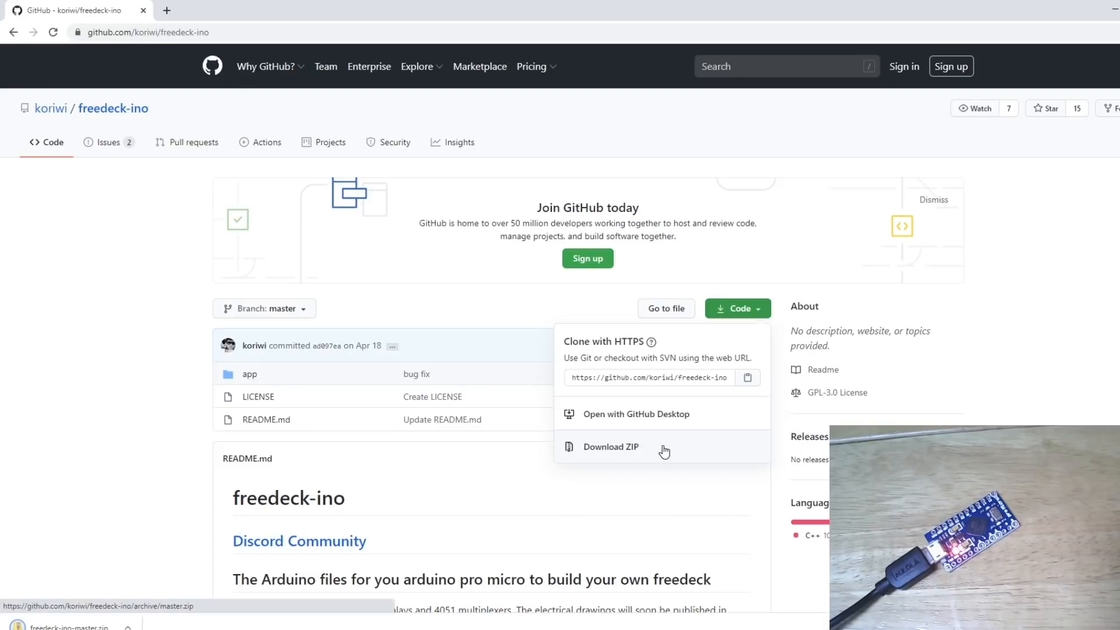
pyautogui.click(611, 446)
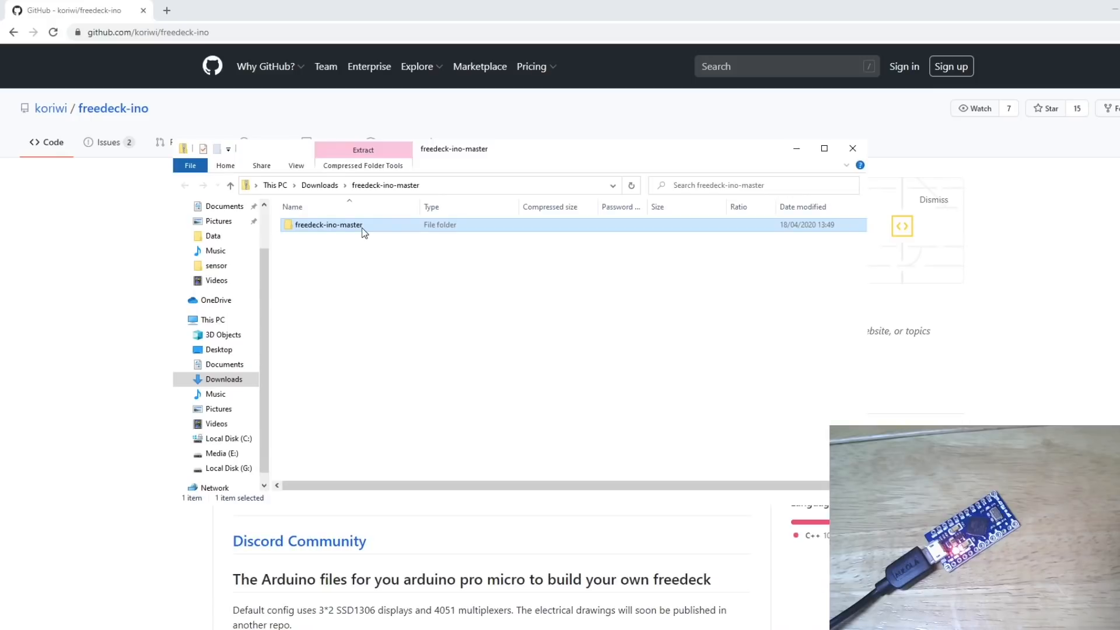
# Open the app sketch from freedeck-ino-master's app folder in the Arduino IDE.
pyautogui.doubleClick(328, 224)
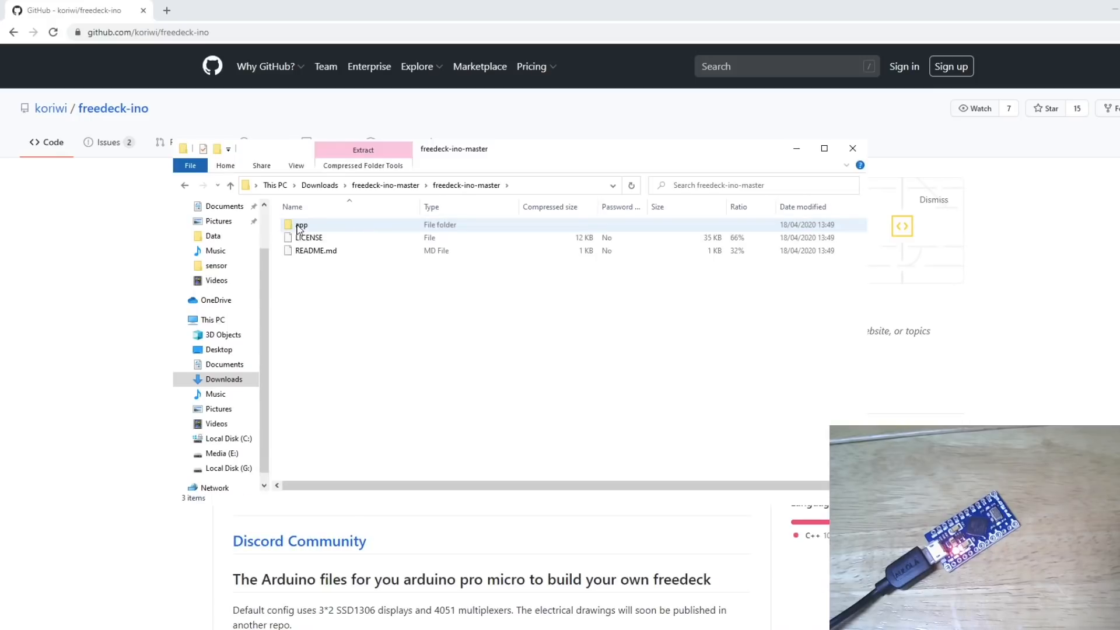
pyautogui.doubleClick(300, 224)
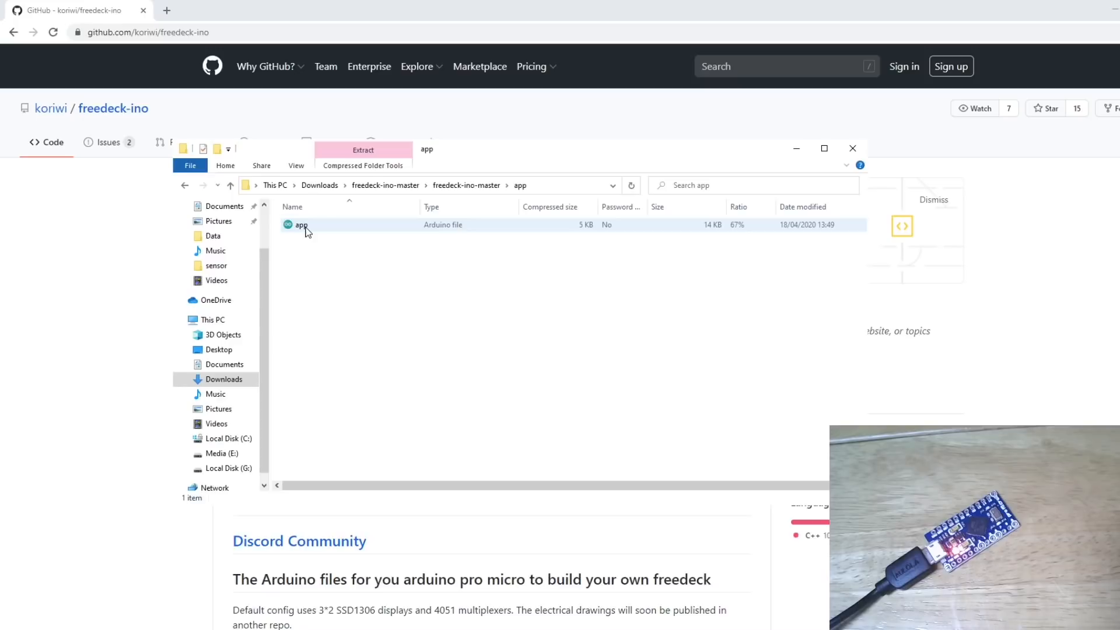
pyautogui.click(301, 225)
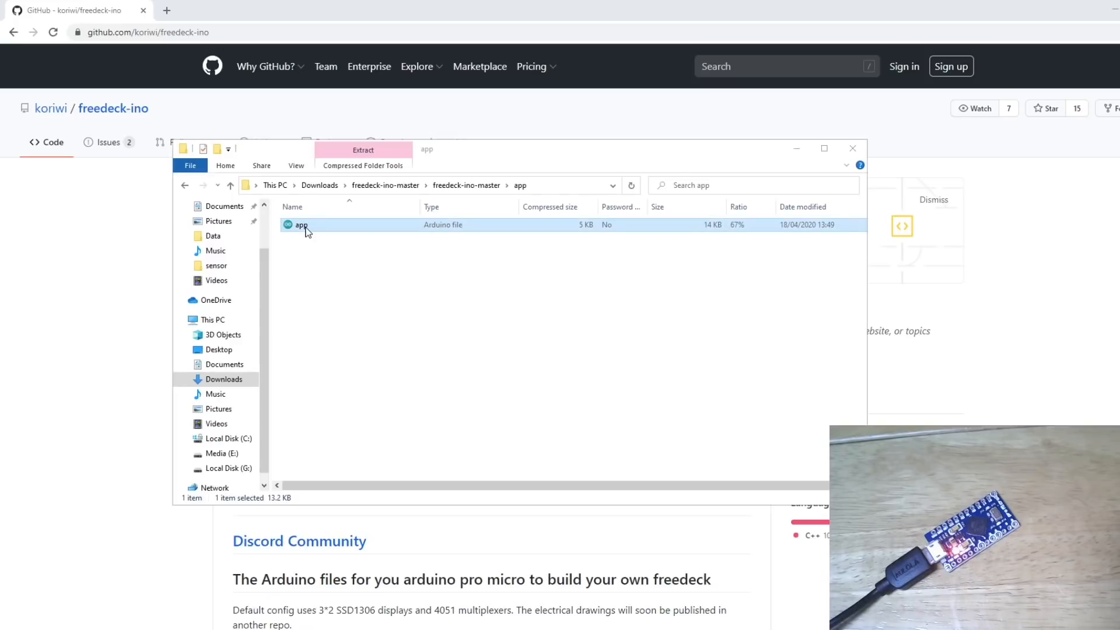
pyautogui.doubleClick(301, 224)
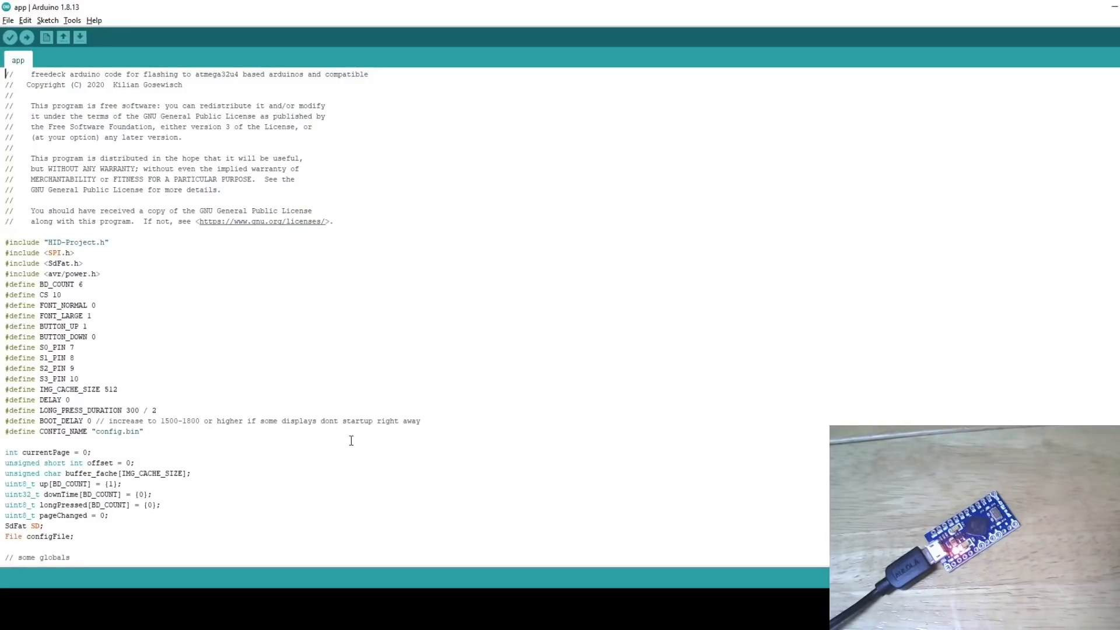
# Search 'hid-' in Library Manager to confirm HID-Project is installed, then close it.
pyautogui.doubleClick(78, 243)
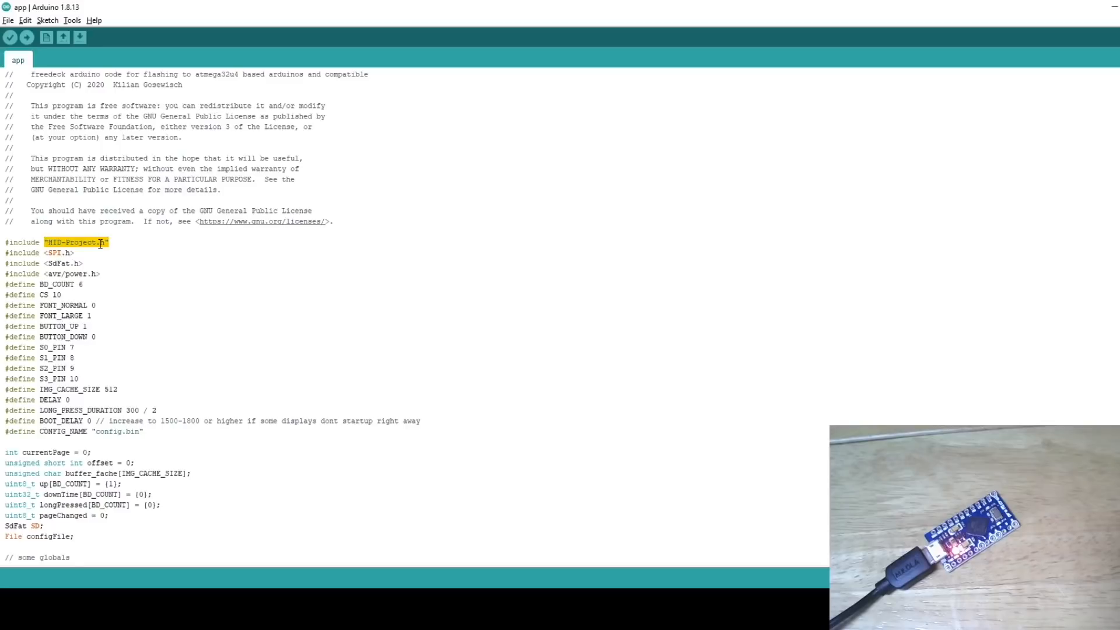
pyautogui.click(47, 19)
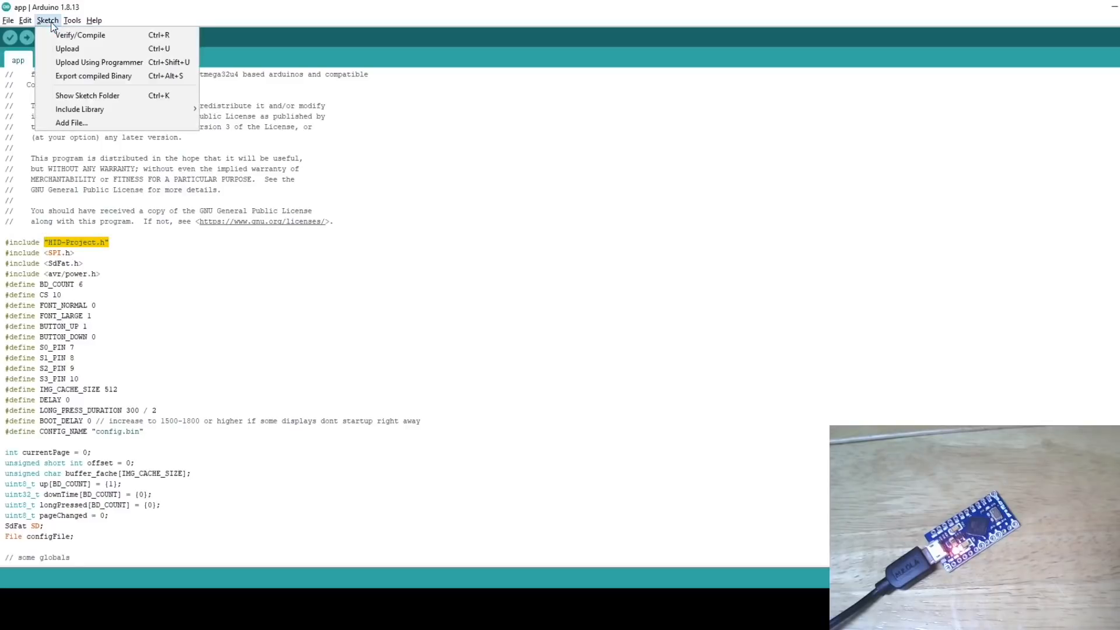
pyautogui.moveTo(80, 109)
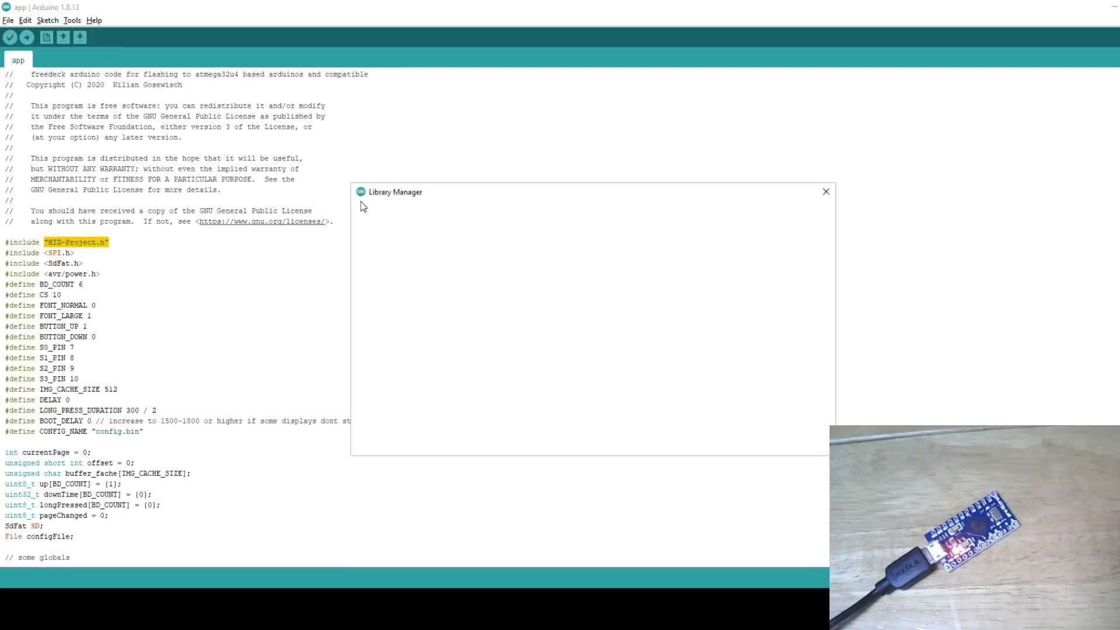
pyautogui.write('hid-proj')
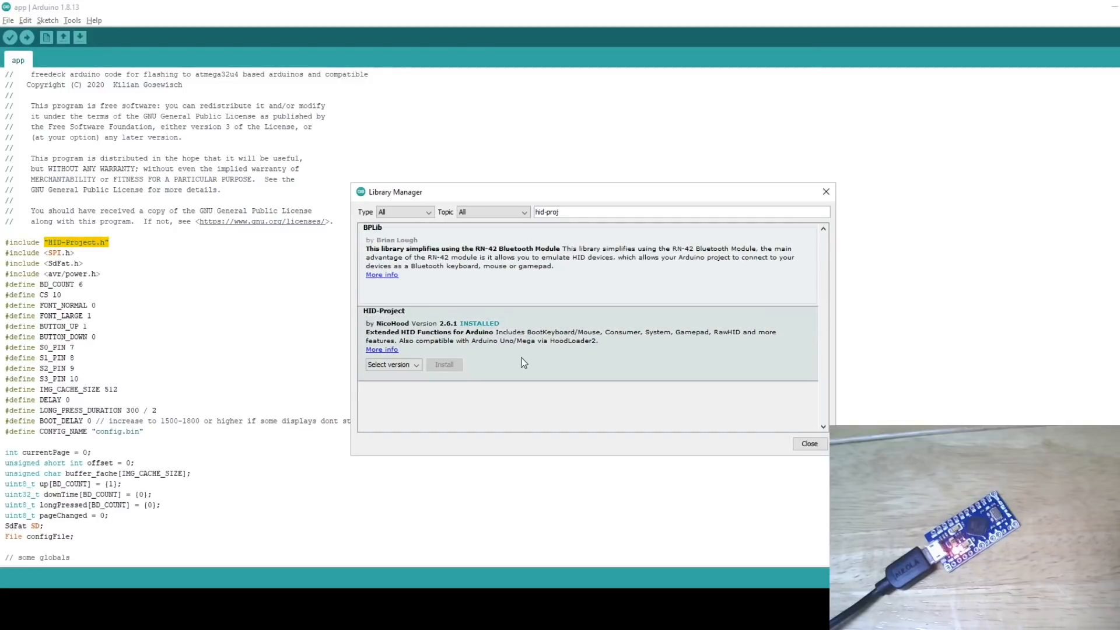
pyautogui.moveTo(458, 370)
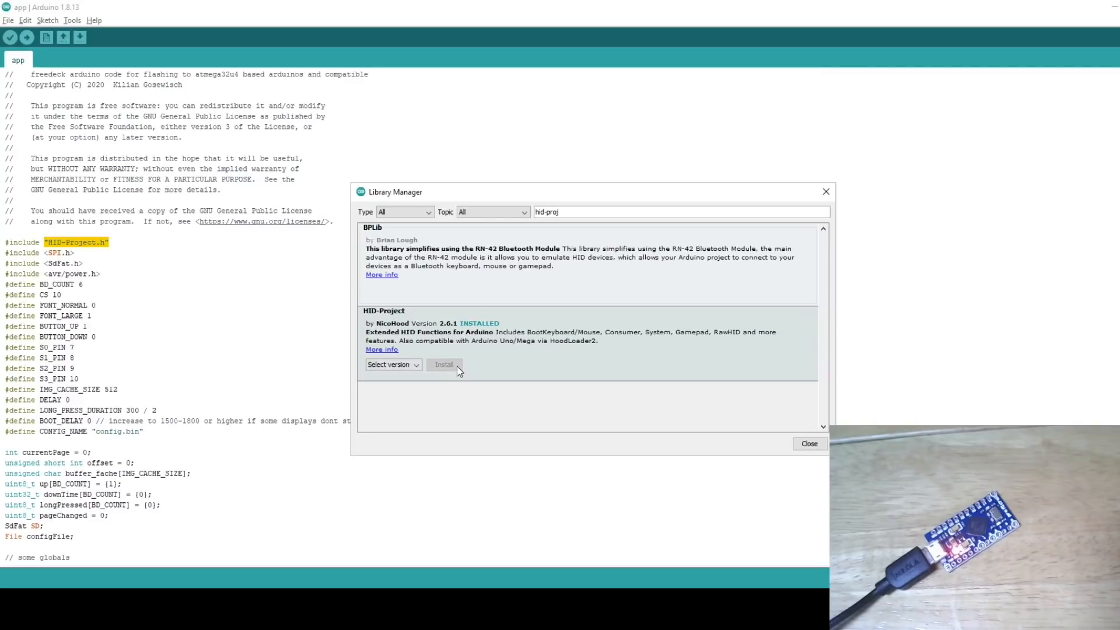
pyautogui.click(809, 443)
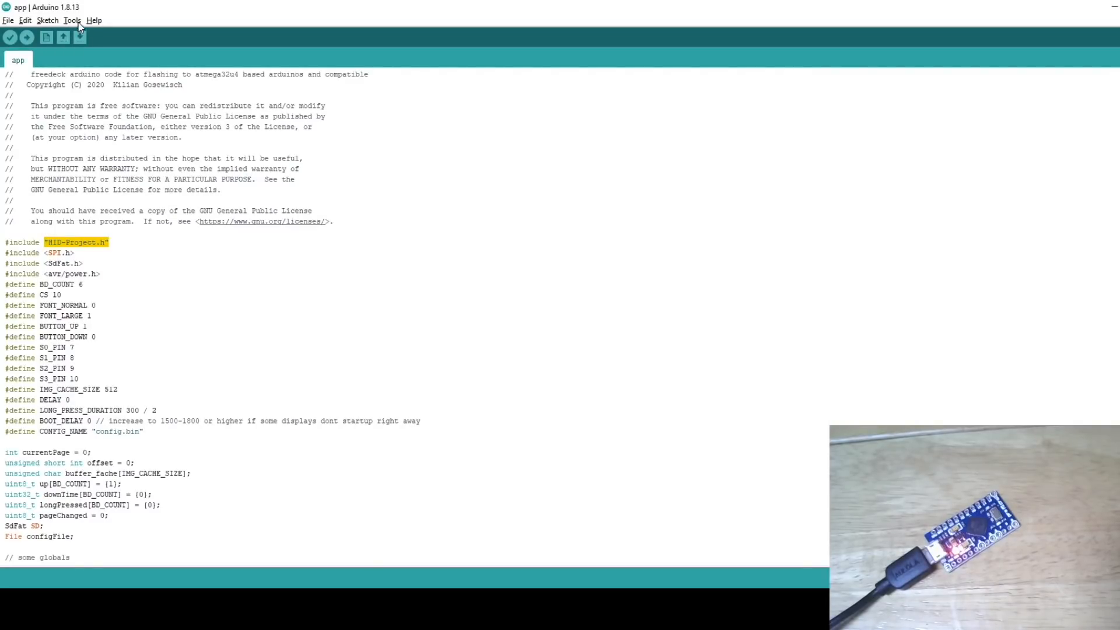
pyautogui.click(71, 20)
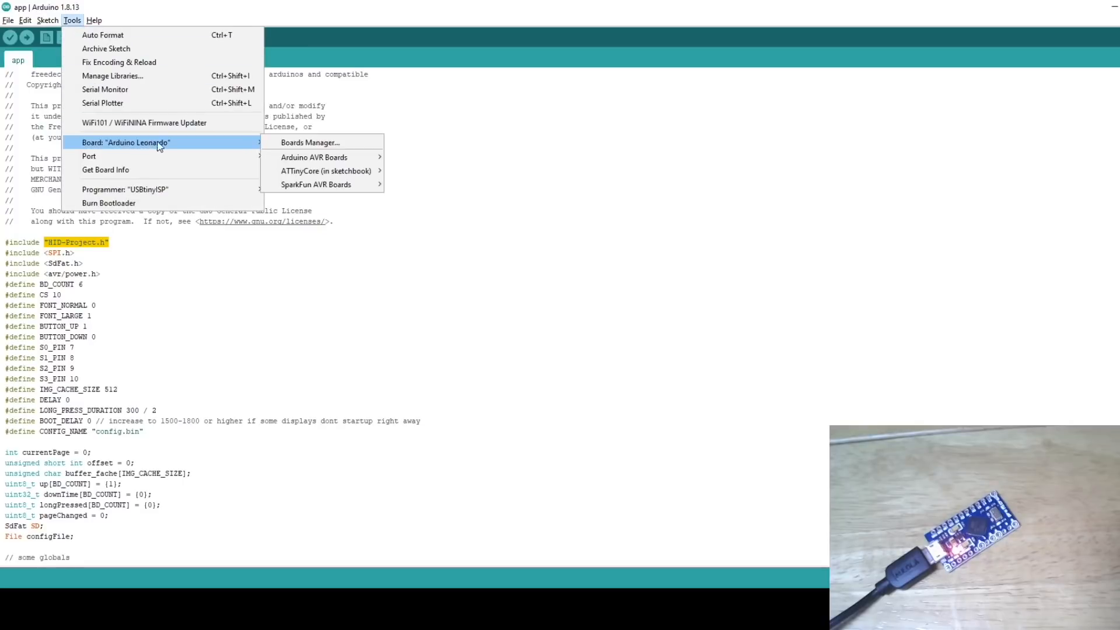
pyautogui.moveTo(191, 148)
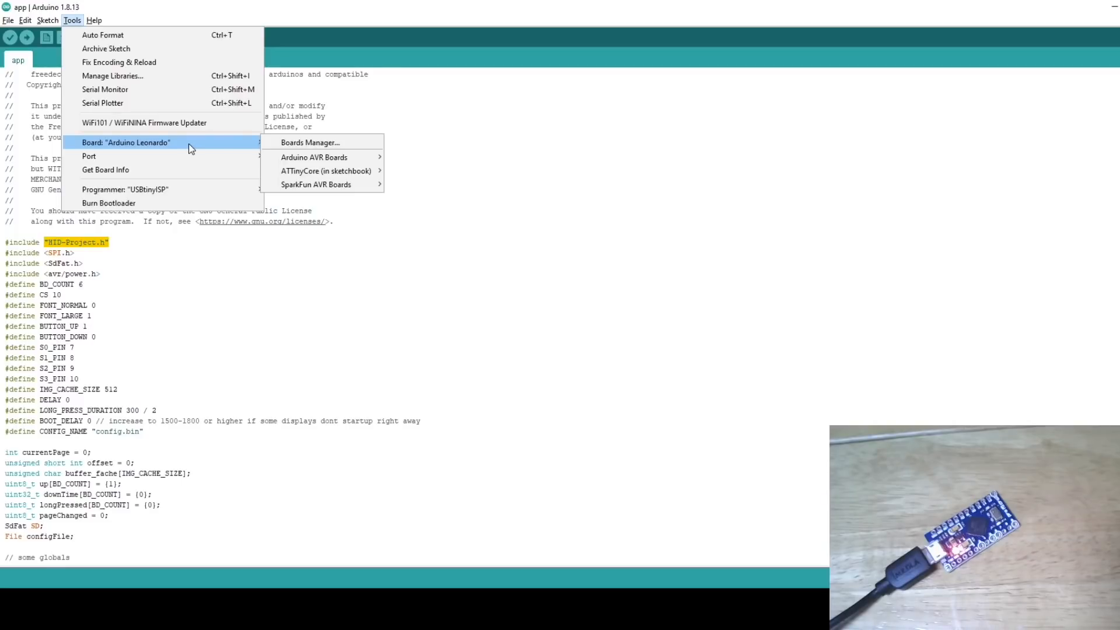
pyautogui.moveTo(216, 146)
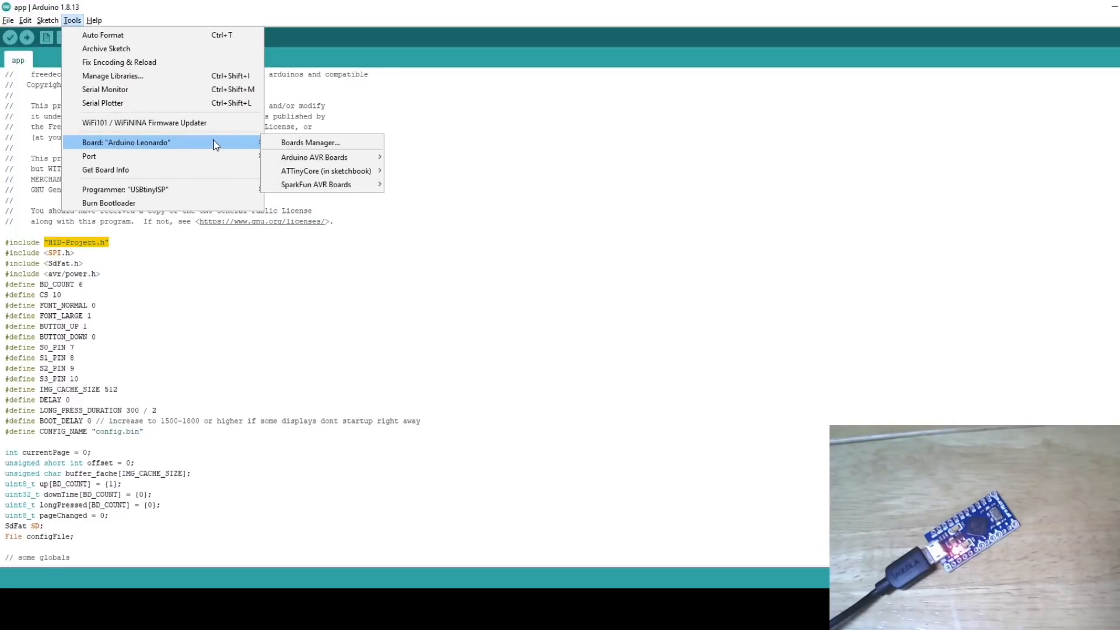
pyautogui.moveTo(246, 147)
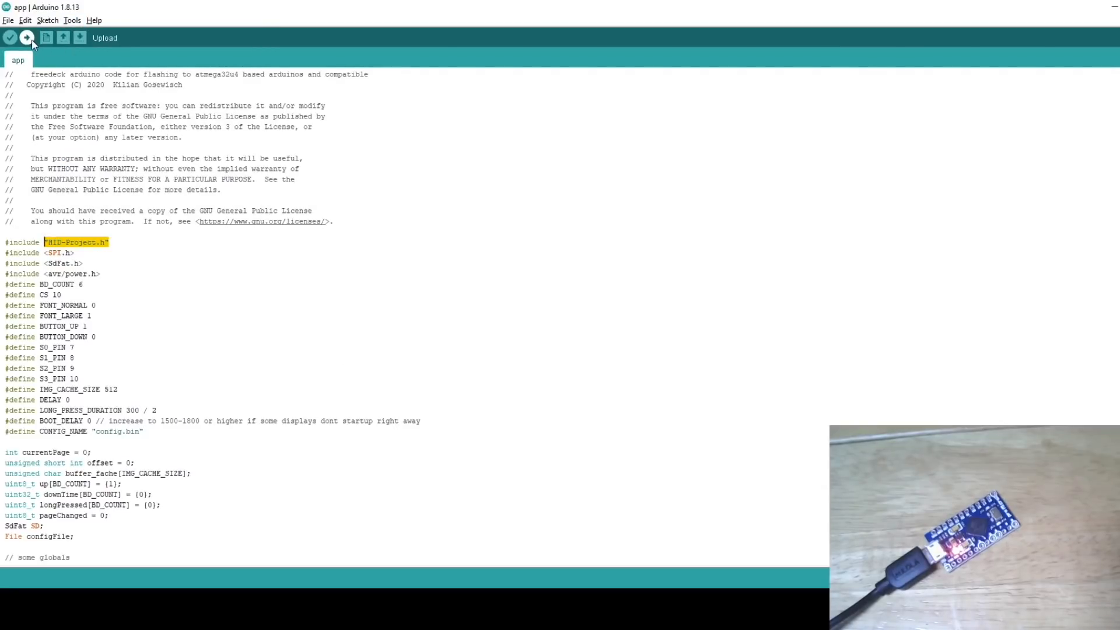
# Compile and upload the FreeDeck sketch to the connected board.
pyautogui.click(27, 37)
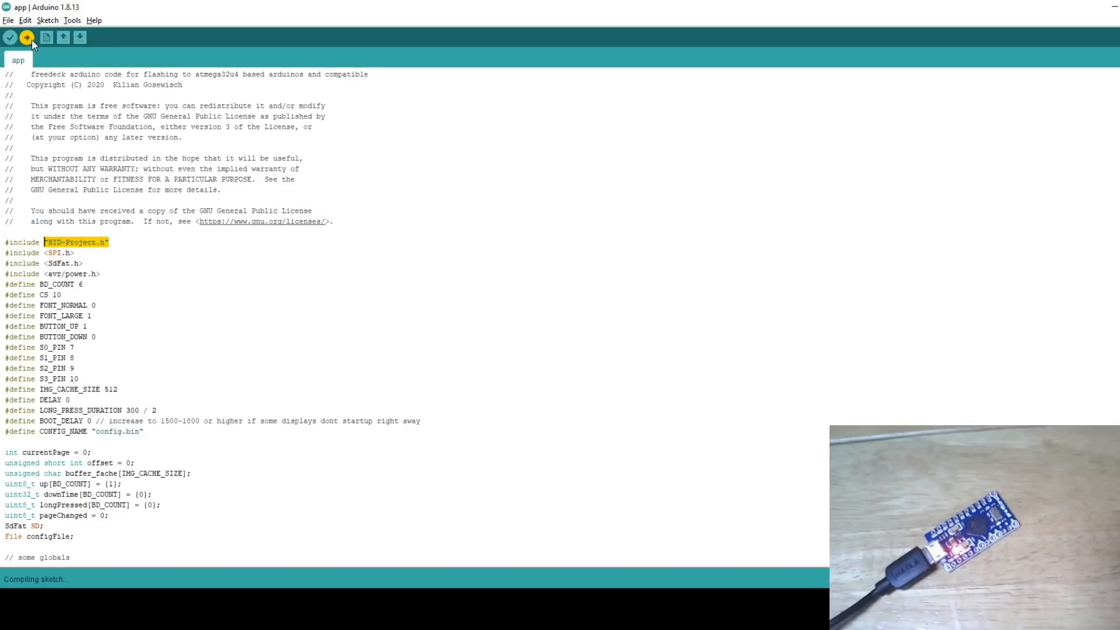
pyautogui.click(27, 38)
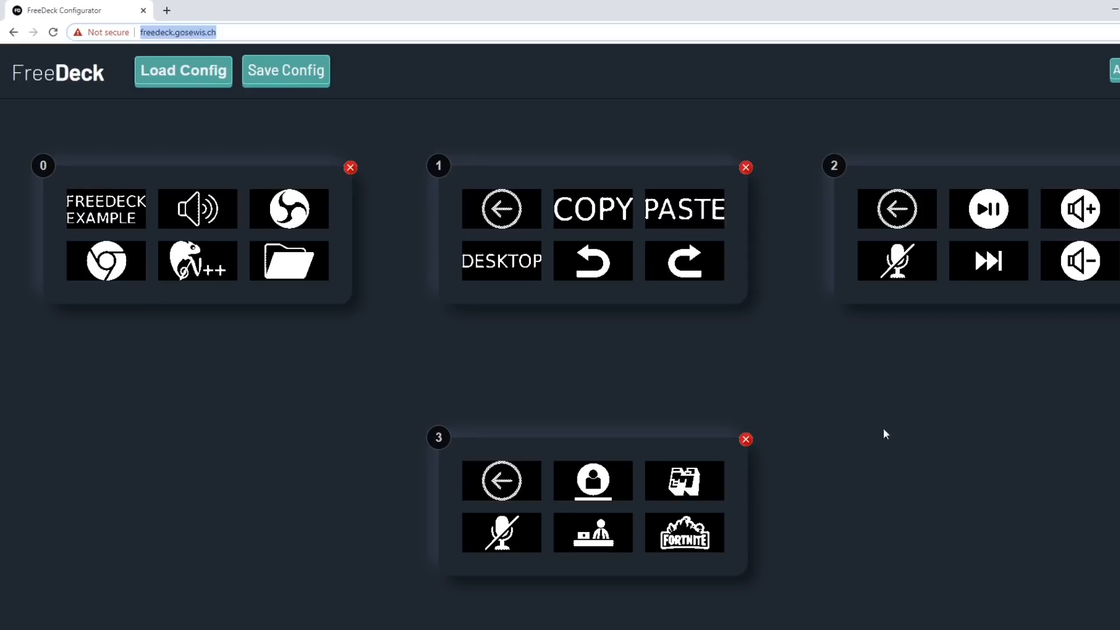
pyautogui.moveTo(532, 550)
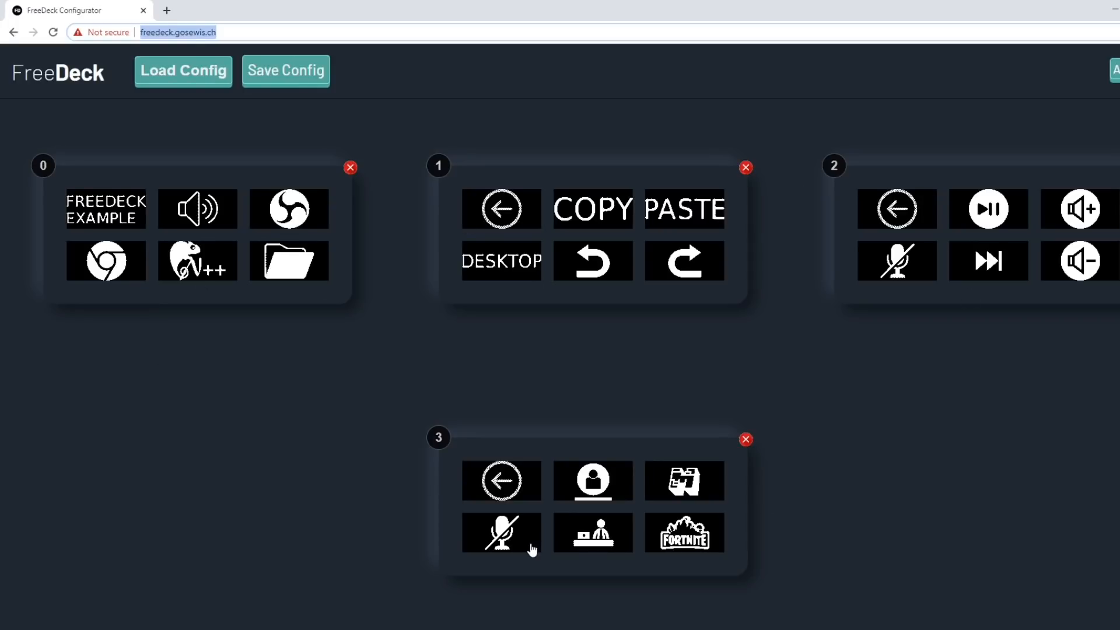
pyautogui.moveTo(430, 417)
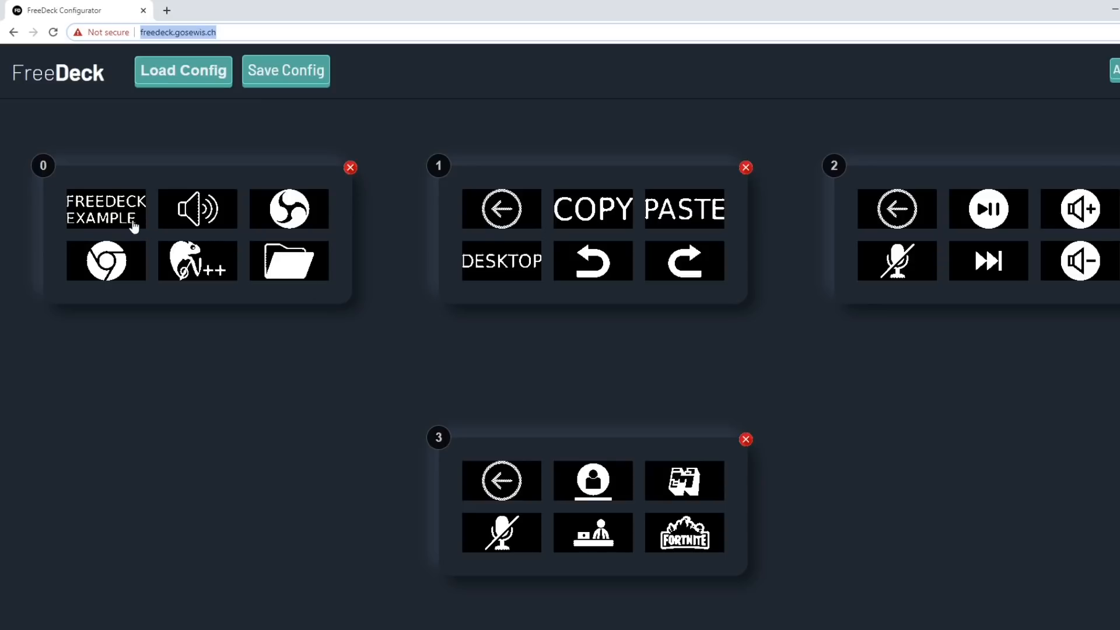
pyautogui.moveTo(262, 302)
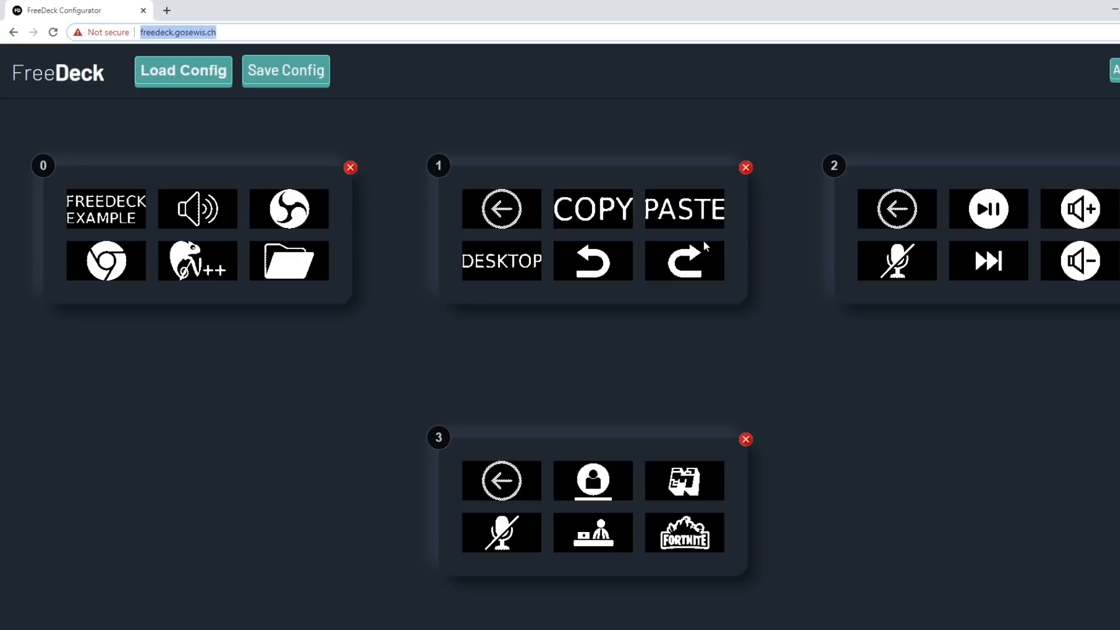
pyautogui.moveTo(122, 217)
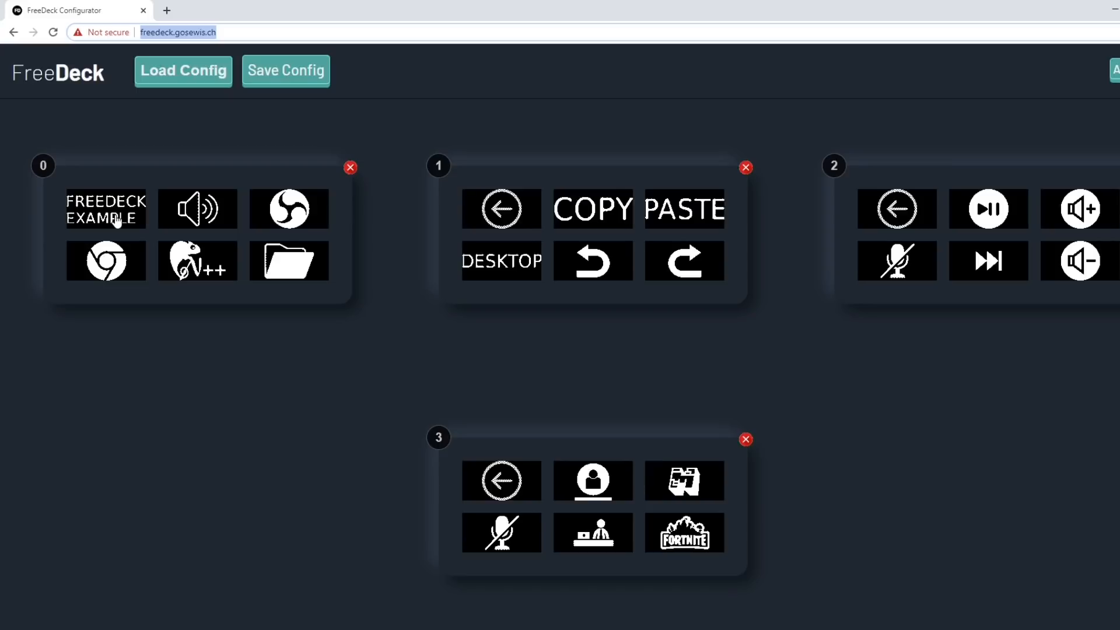
pyautogui.click(105, 209)
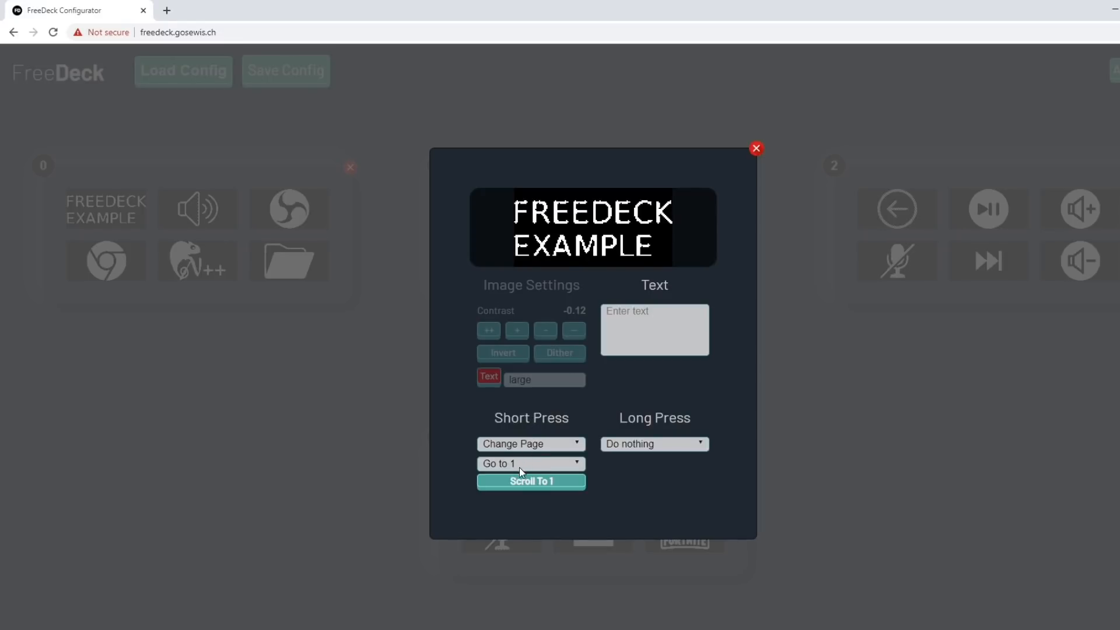
pyautogui.click(756, 149)
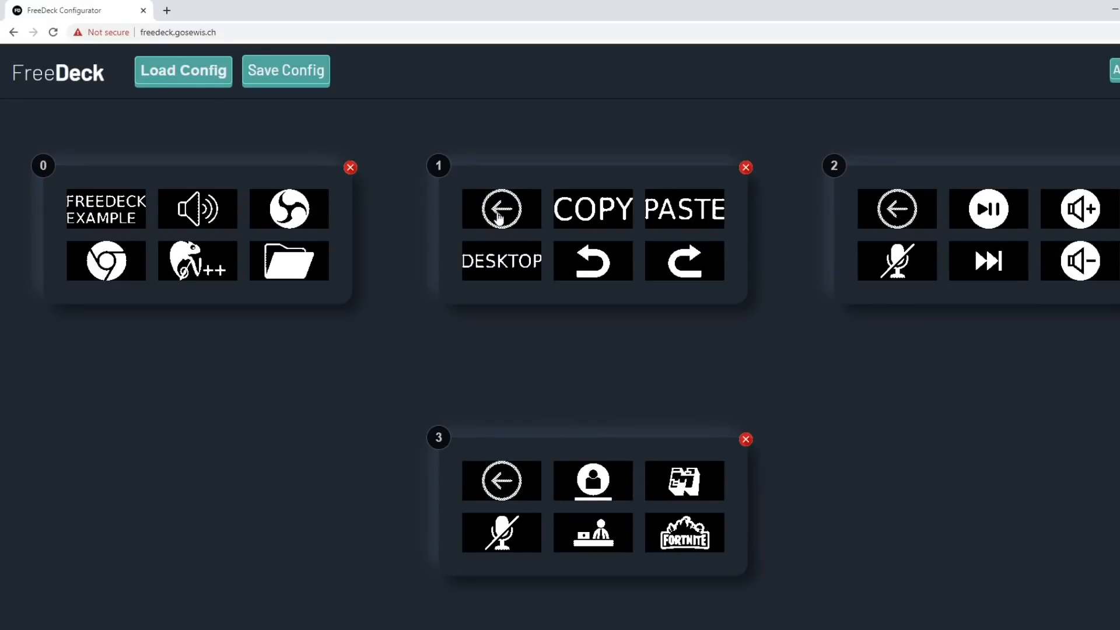
pyautogui.moveTo(634, 215)
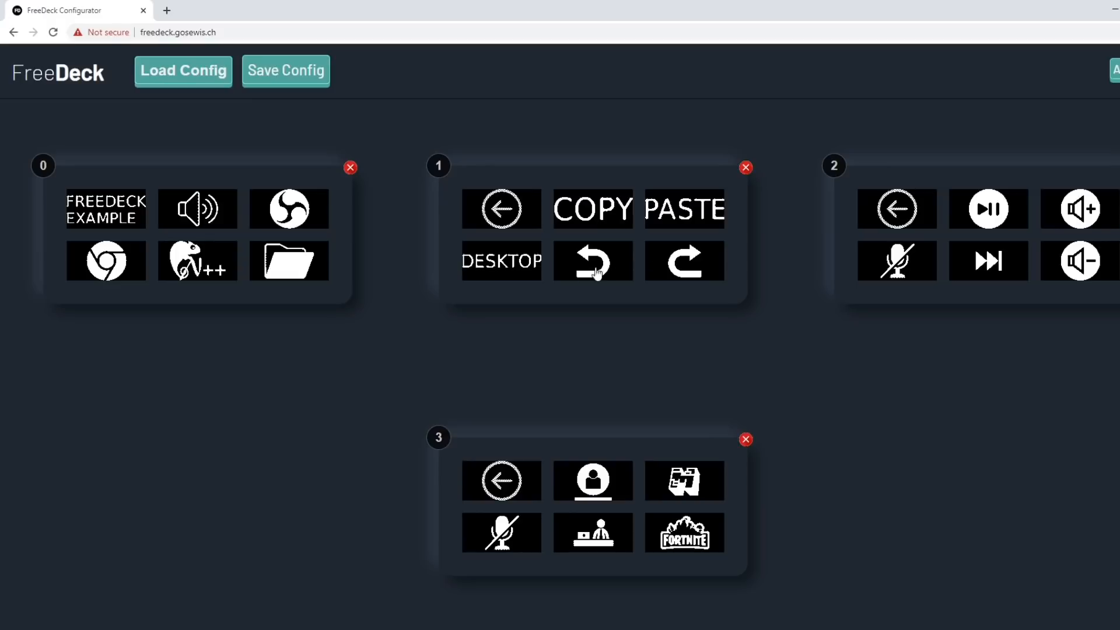
pyautogui.moveTo(509, 274)
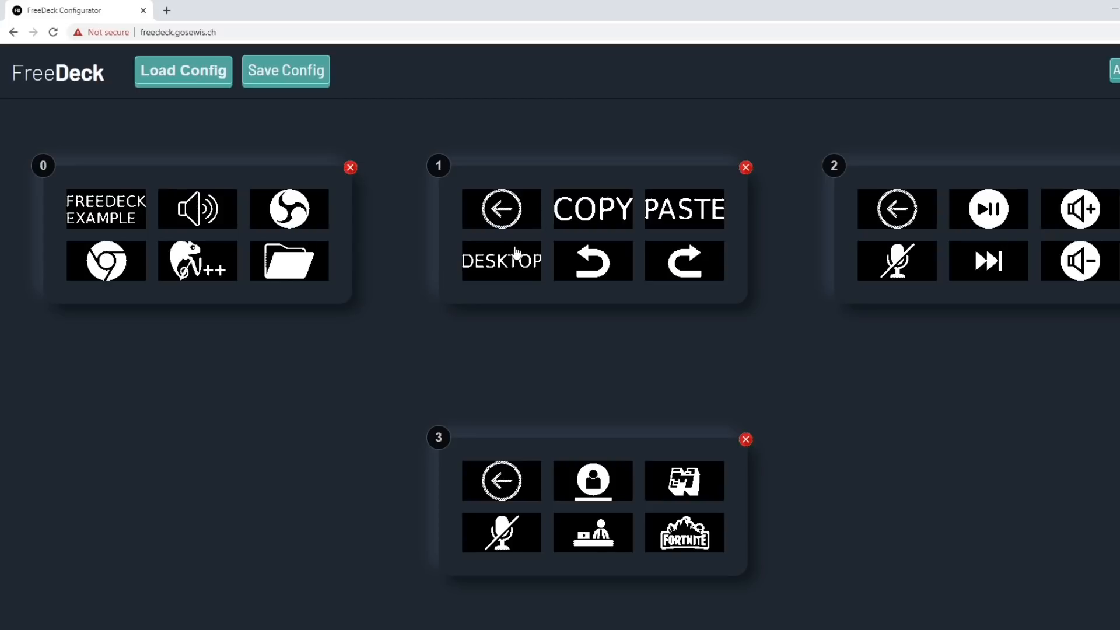
pyautogui.moveTo(220, 209)
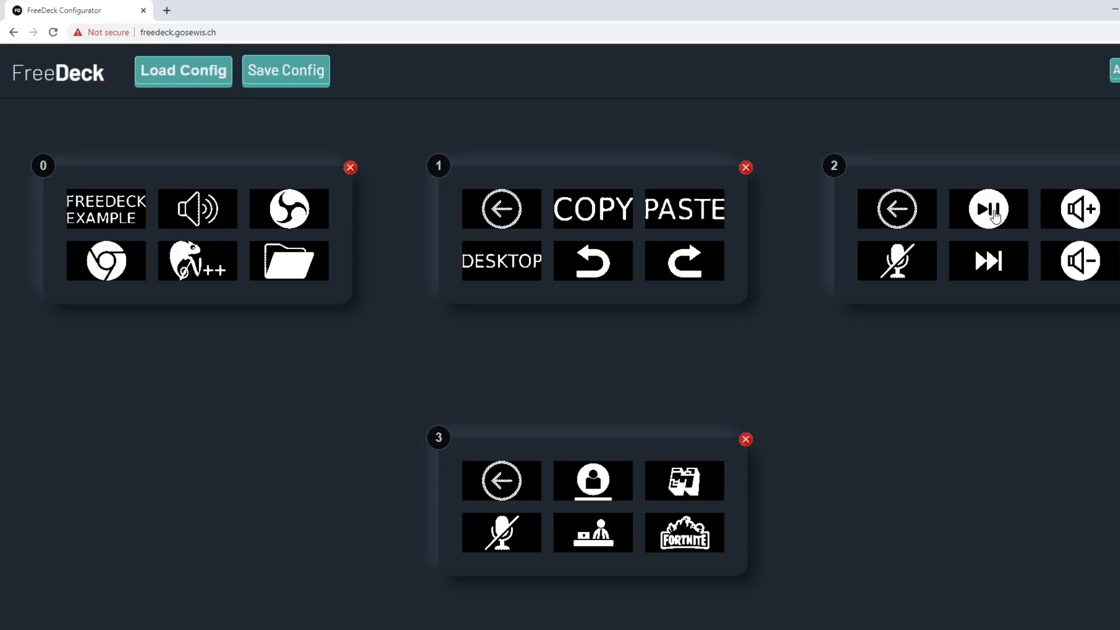
pyautogui.click(989, 209)
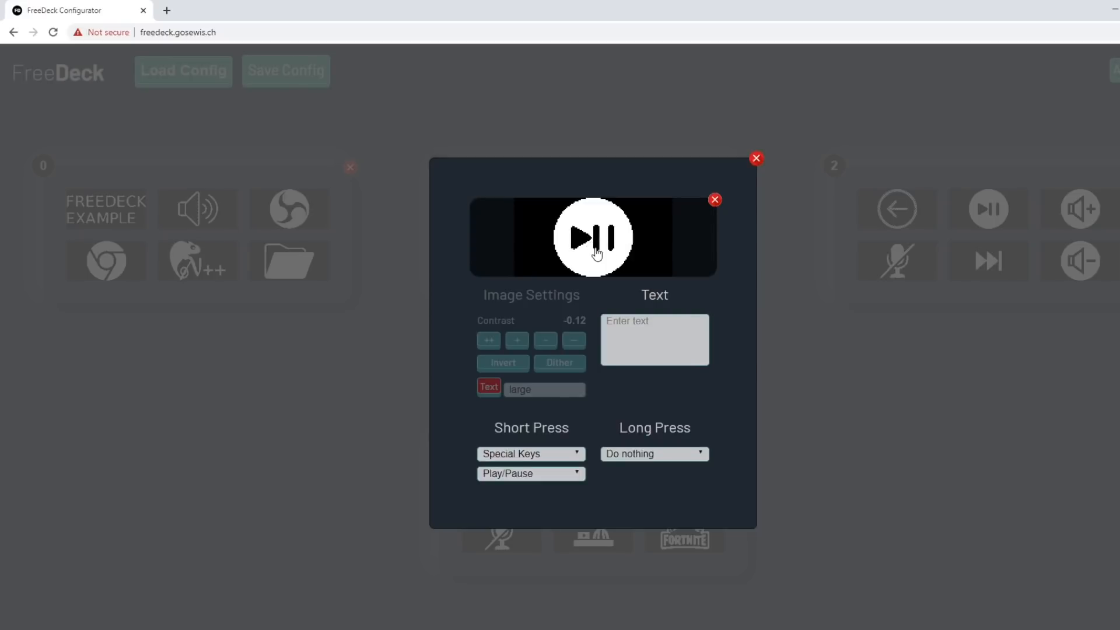
pyautogui.click(592, 237)
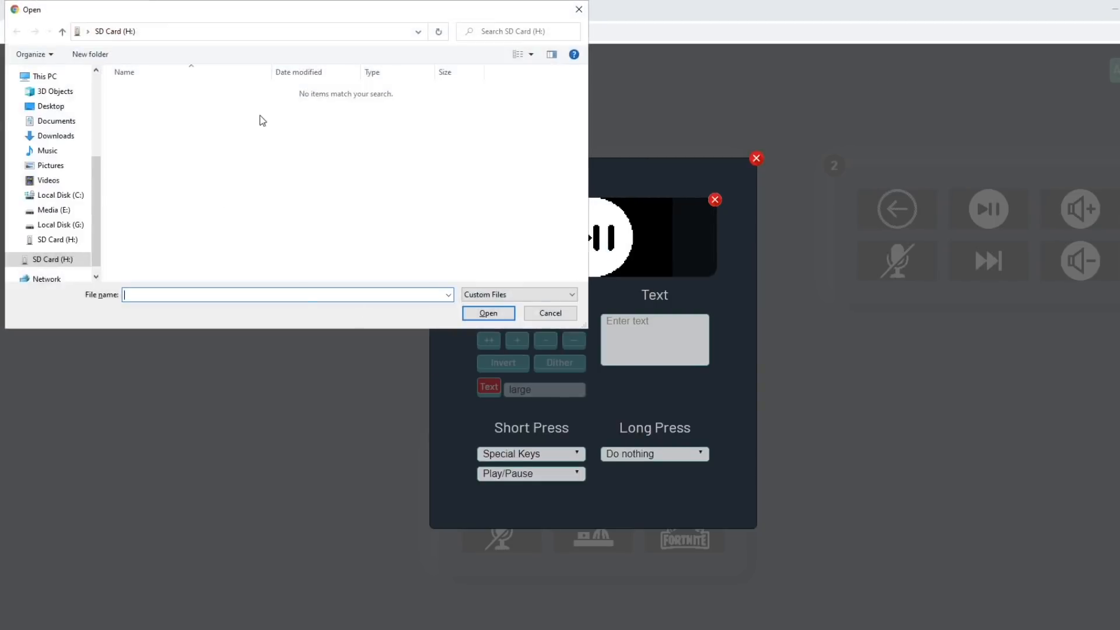
pyautogui.click(549, 313)
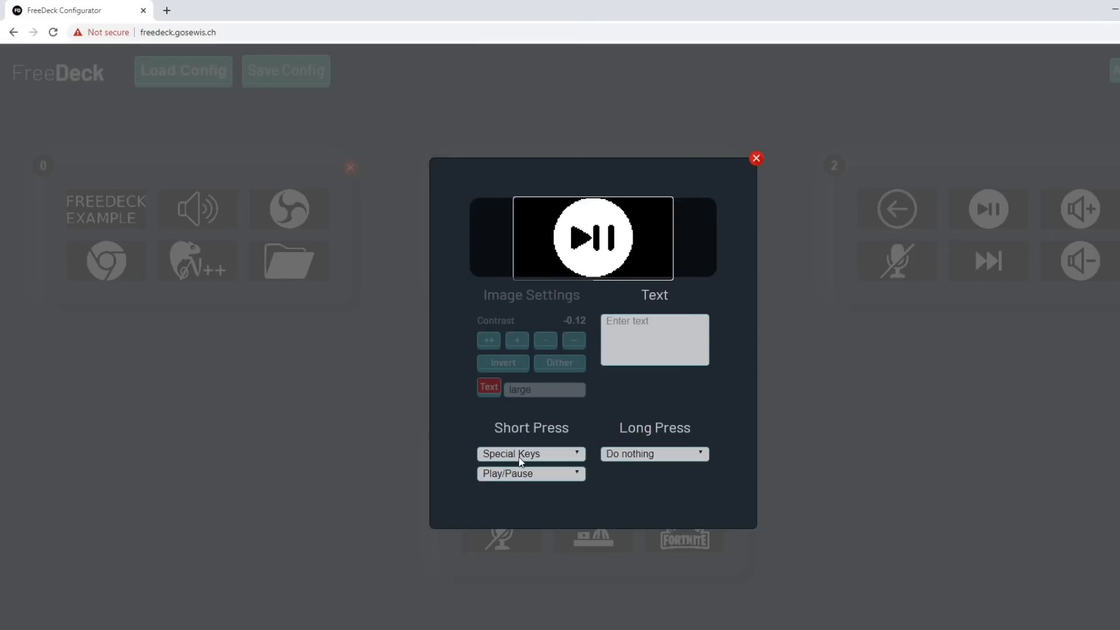
pyautogui.moveTo(529, 482)
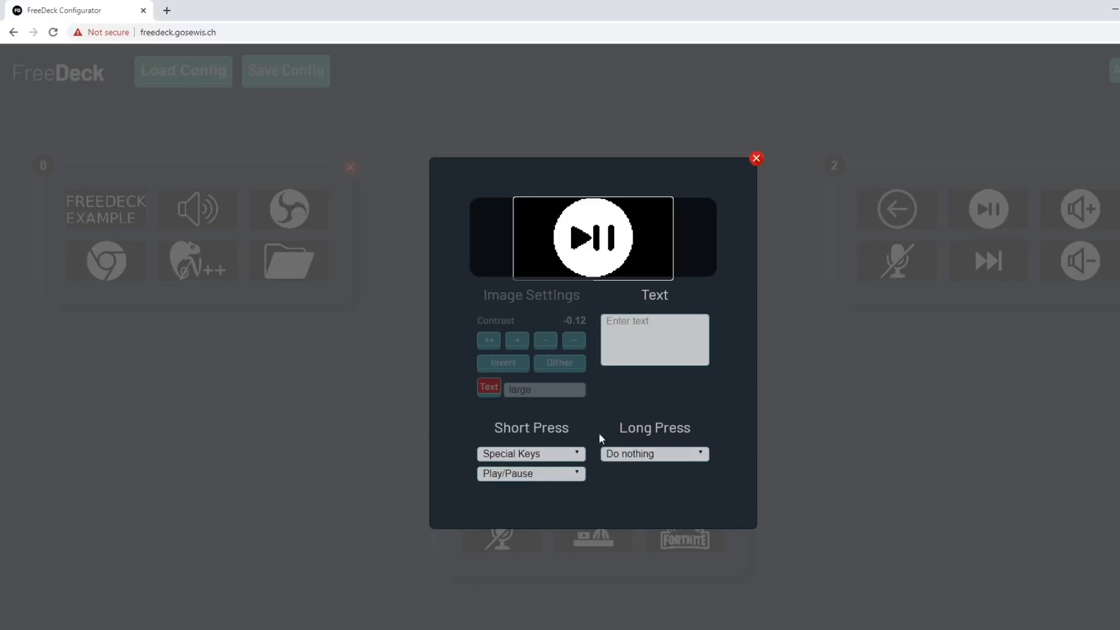
pyautogui.moveTo(645, 450)
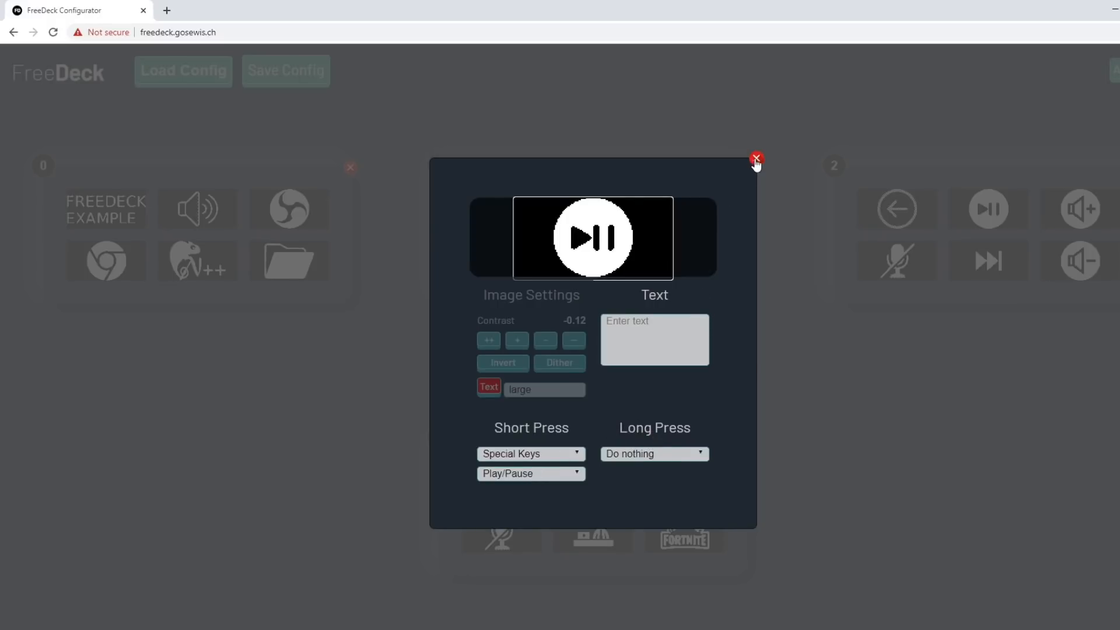
pyautogui.click(757, 158)
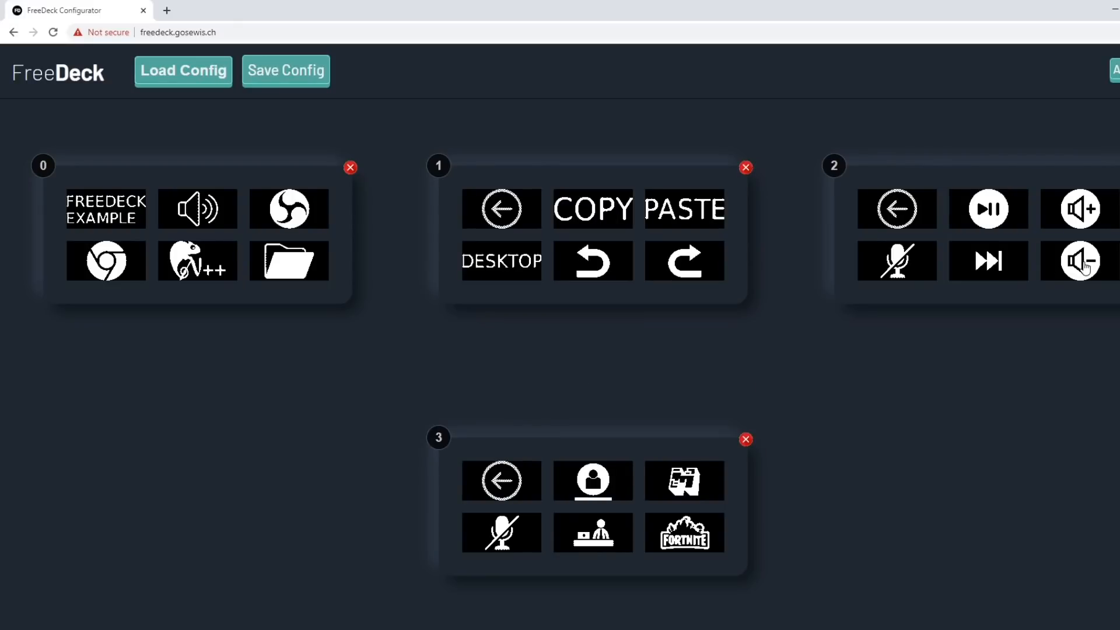
# Set the page 2 Vol. Down button's Long Press key to Vol. Mute.
pyautogui.click(1081, 260)
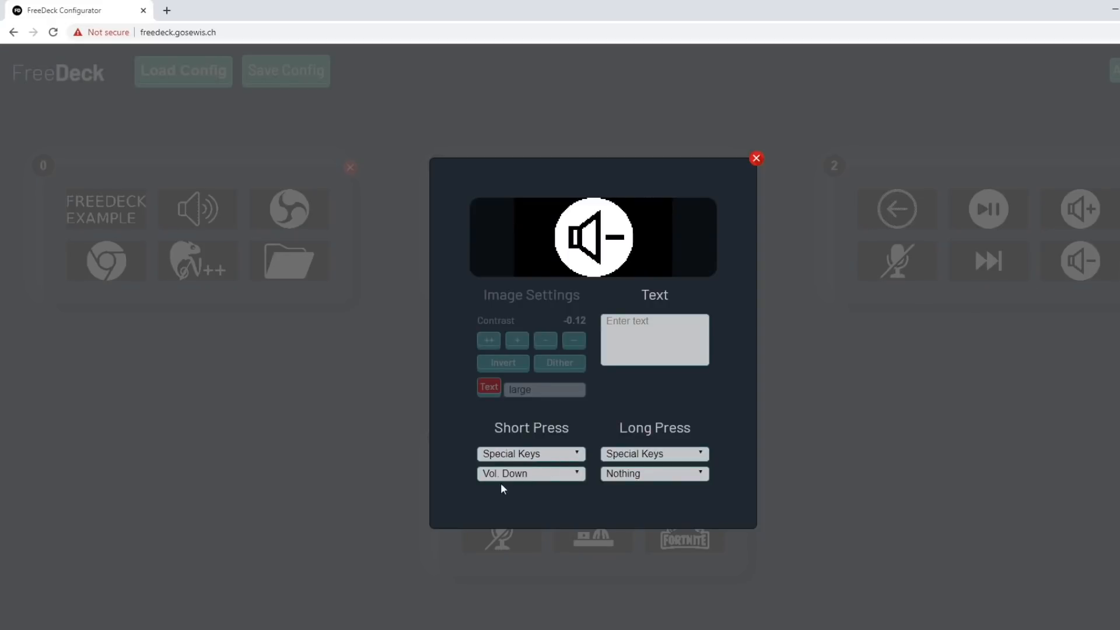
pyautogui.moveTo(512, 480)
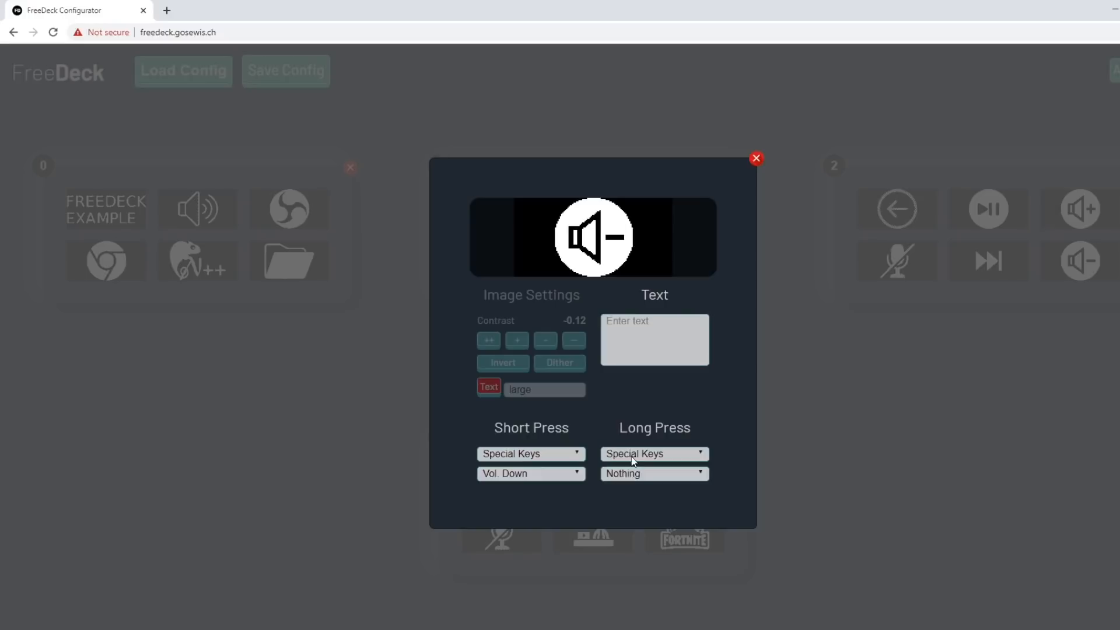
pyautogui.click(652, 454)
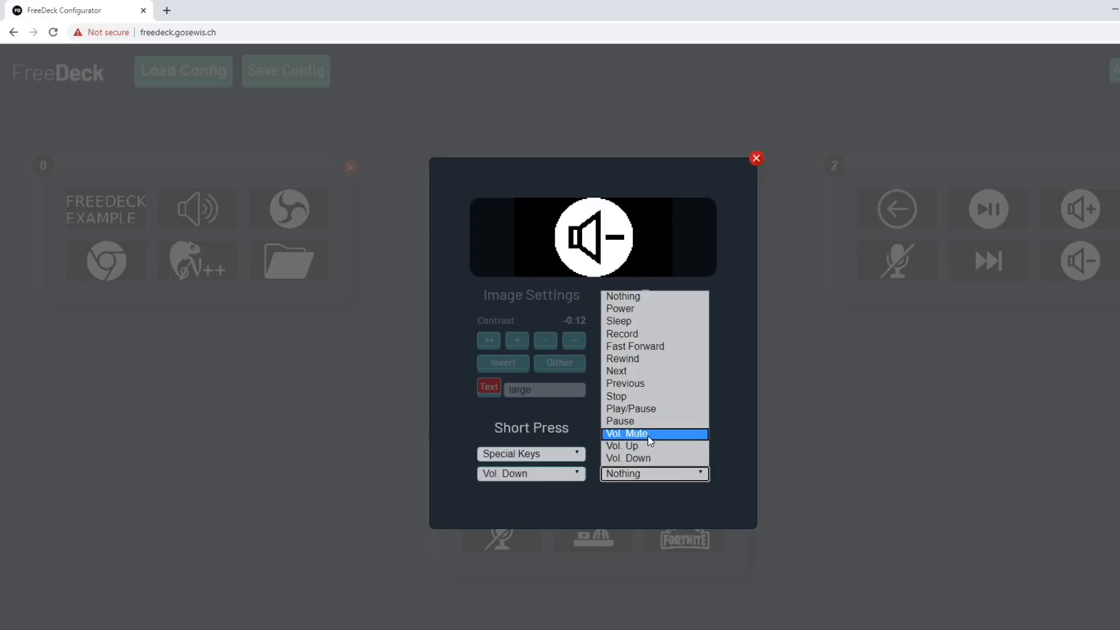
pyautogui.click(627, 434)
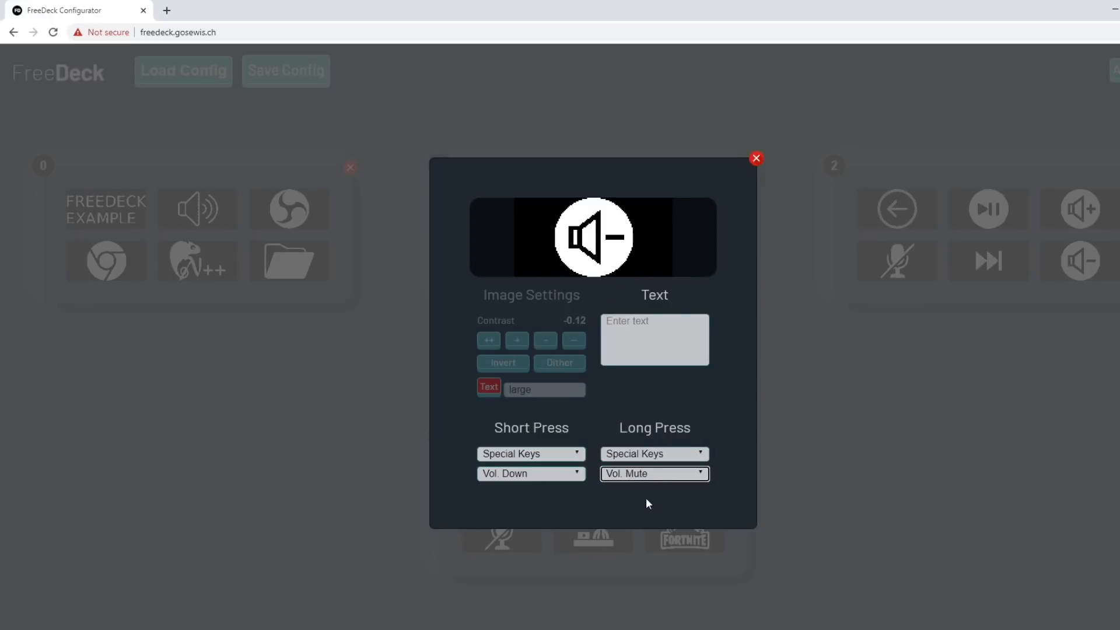
pyautogui.moveTo(594, 263)
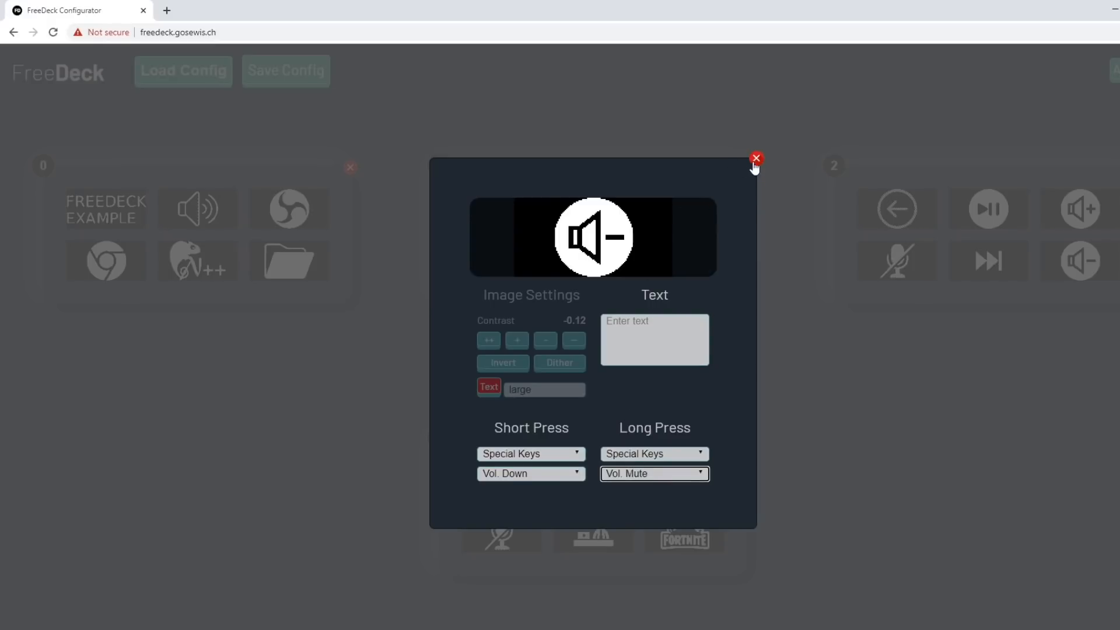
pyautogui.click(755, 158)
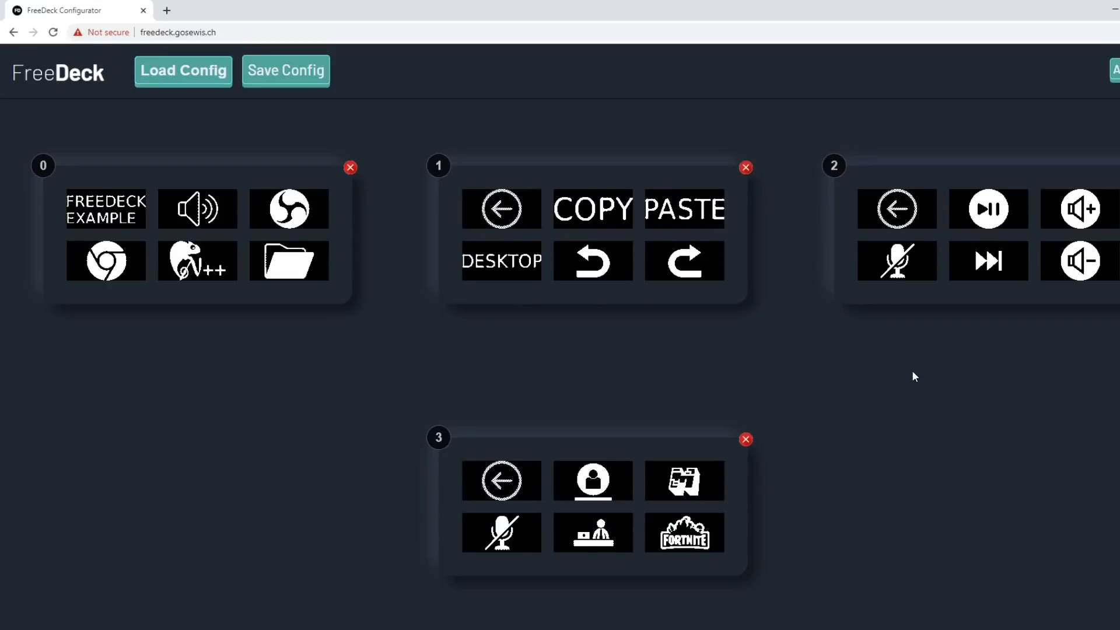
pyautogui.moveTo(322, 193)
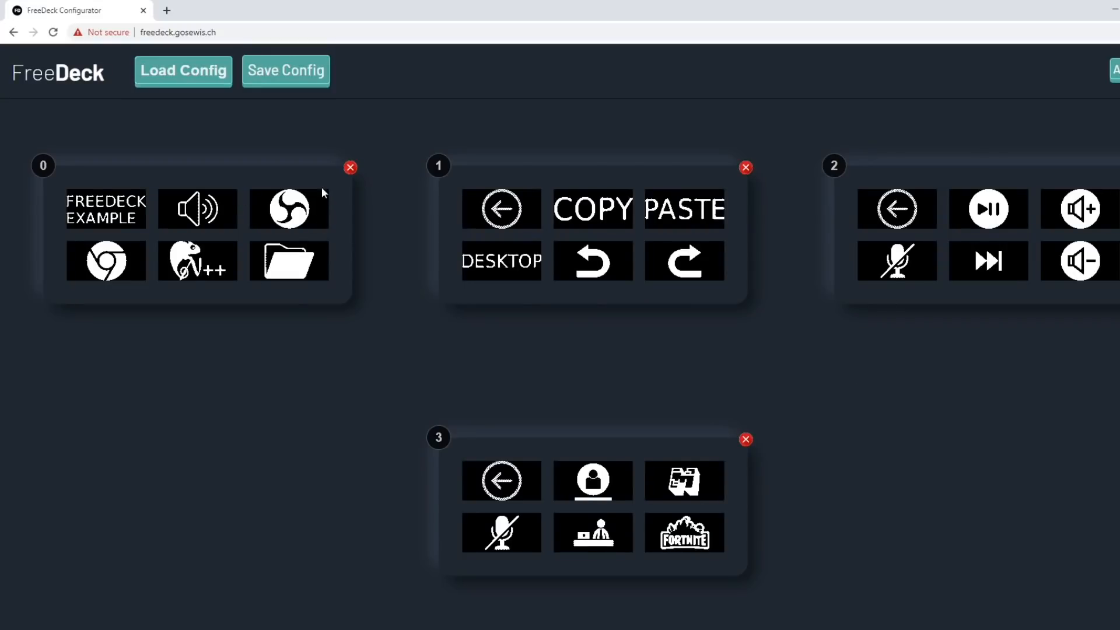
pyautogui.moveTo(479, 461)
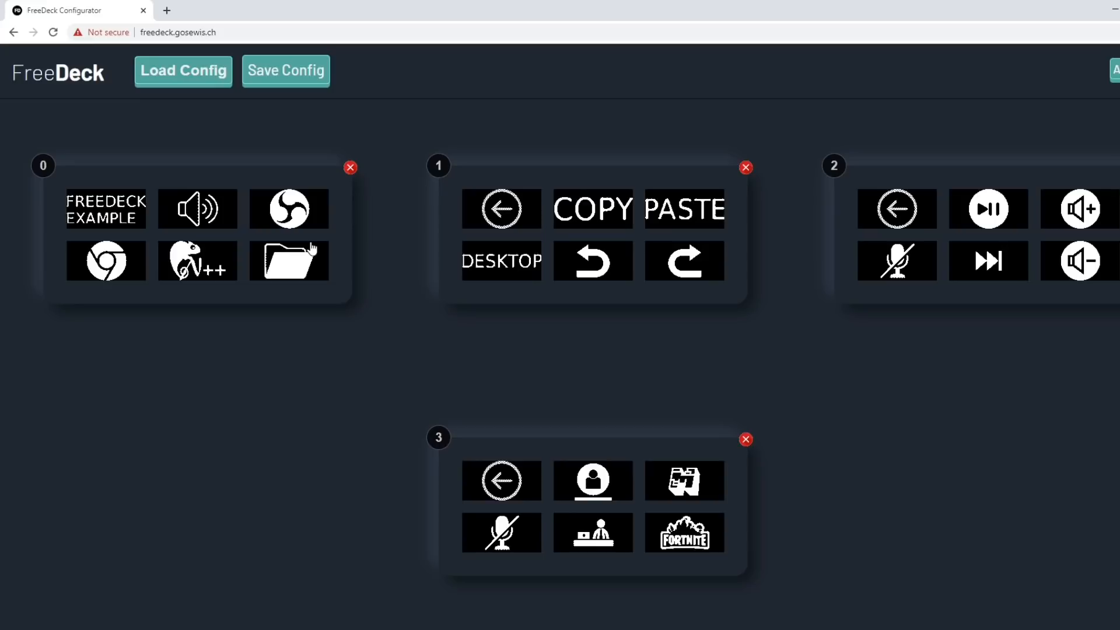
pyautogui.moveTo(349, 294)
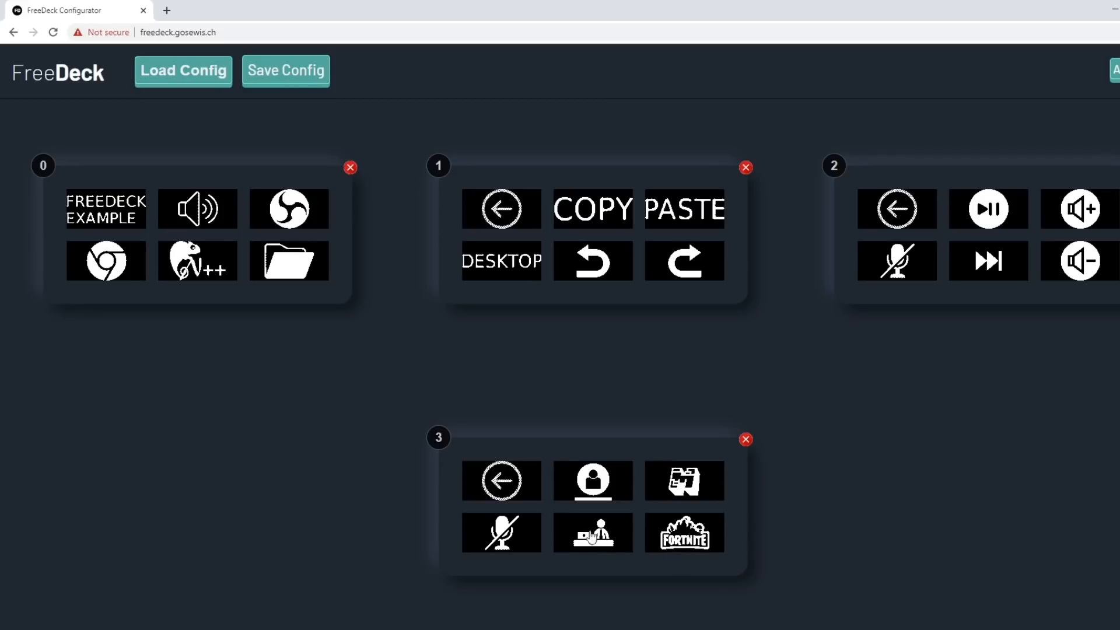
pyautogui.moveTo(485, 543)
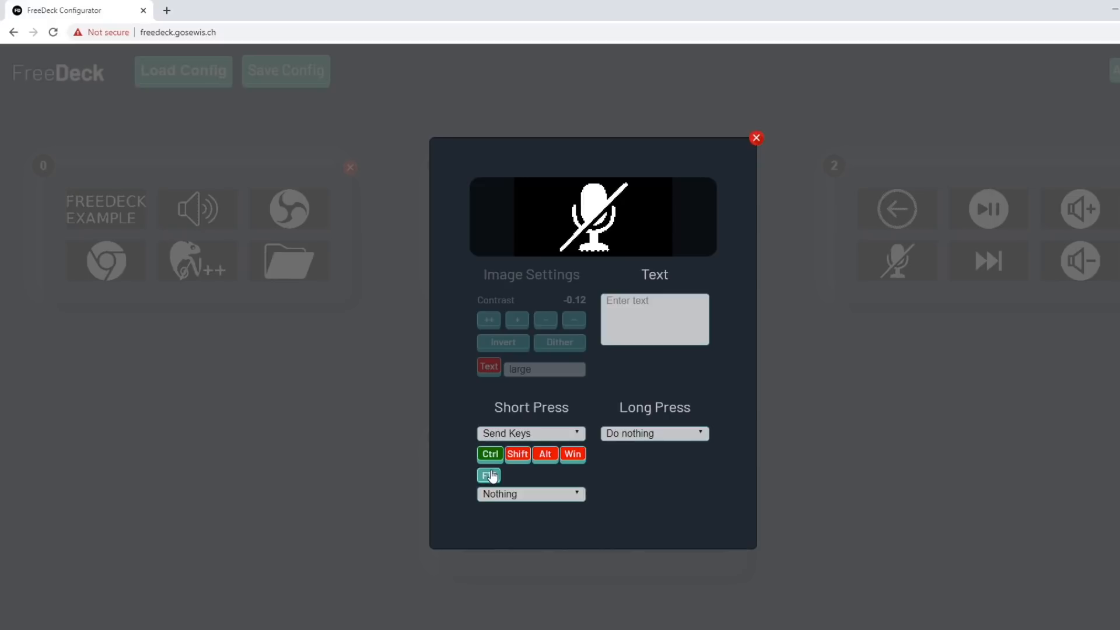
# Close the button popup and download the configuration as config.bin.
pyautogui.click(489, 475)
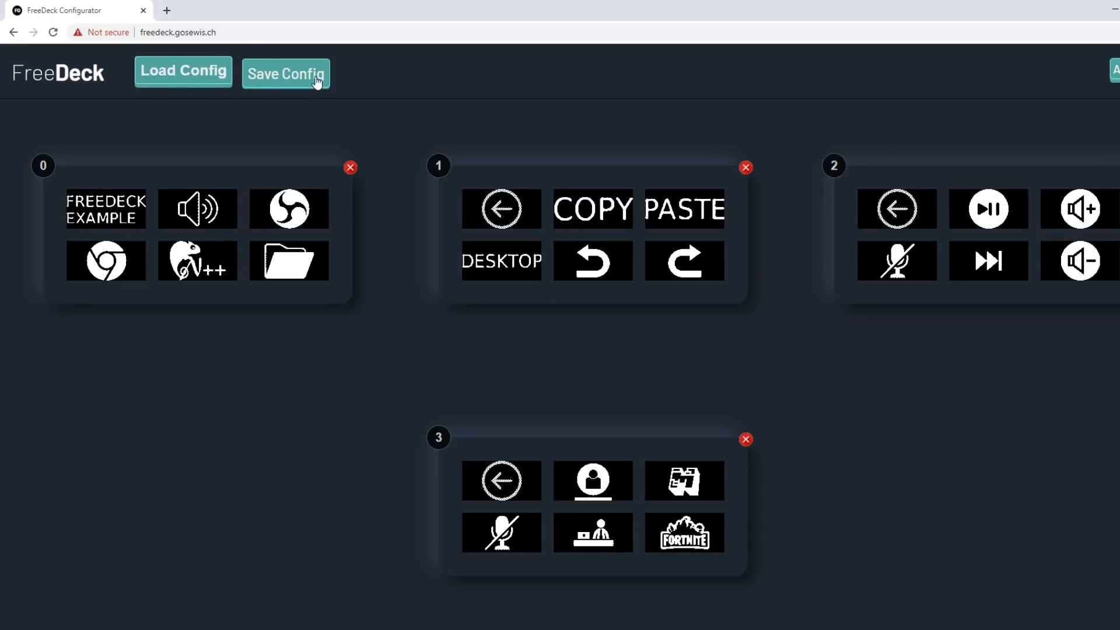
pyautogui.click(285, 74)
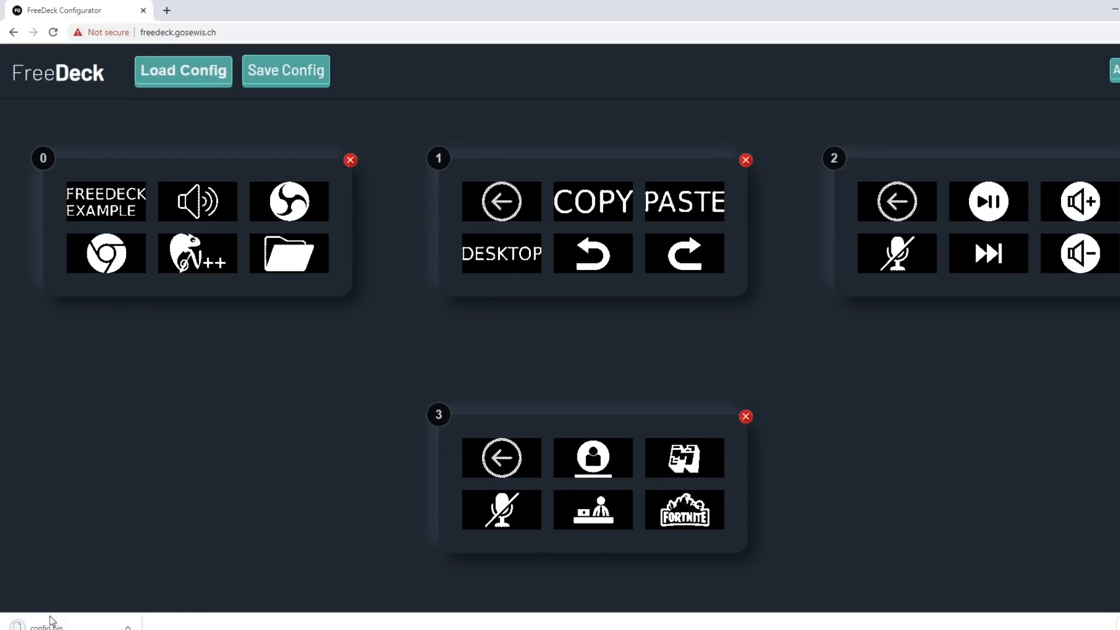